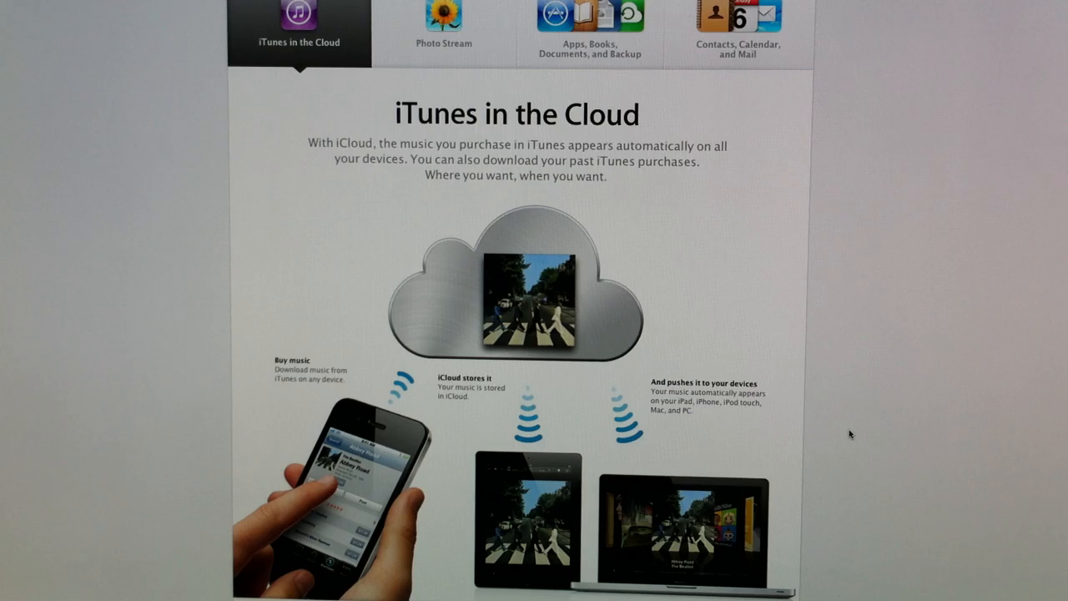
Scroll through the Photo Stream features section to read it
{"action": "scroll", "scroll_direction": "down", "scroll_amount": 3}
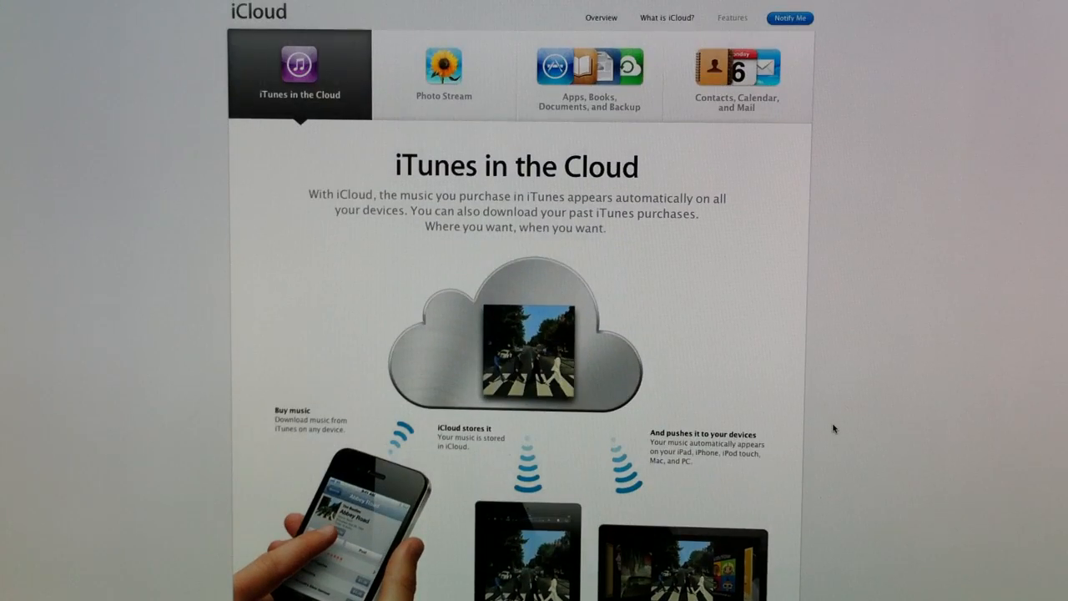
{"action": "scroll", "scroll_direction": "down", "scroll_amount": 3}
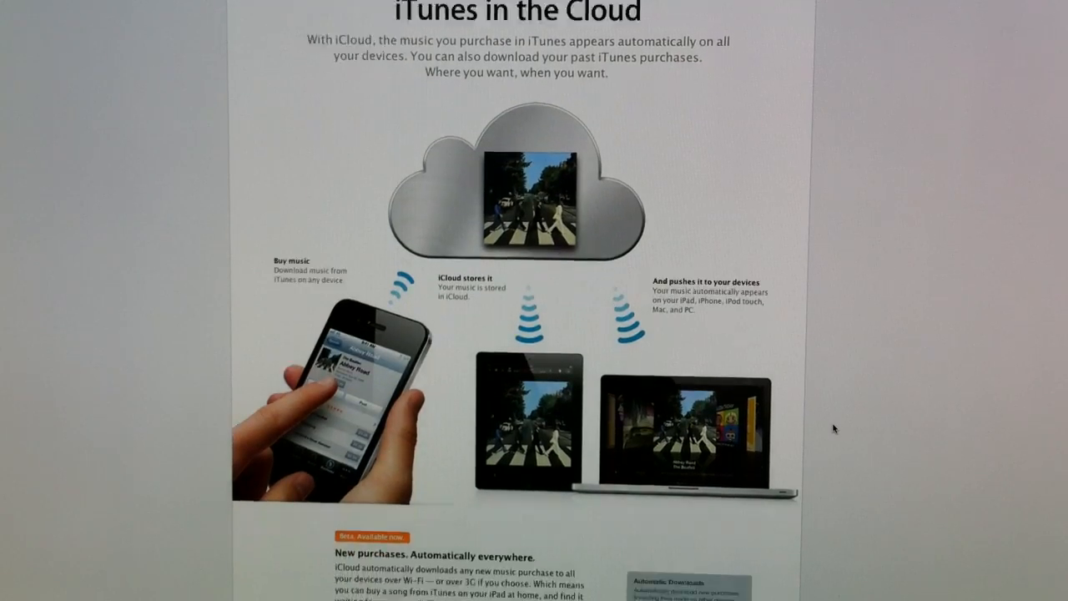
{"action": "scroll", "scroll_direction": "down", "scroll_amount": 3}
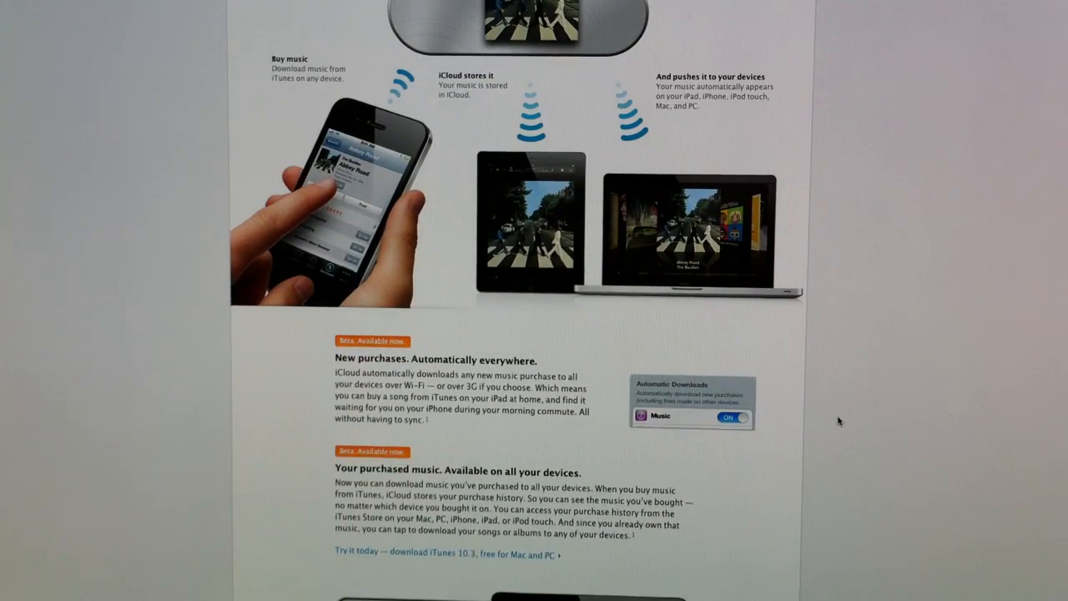
{"action": "scroll", "scroll_direction": "down", "scroll_amount": 3}
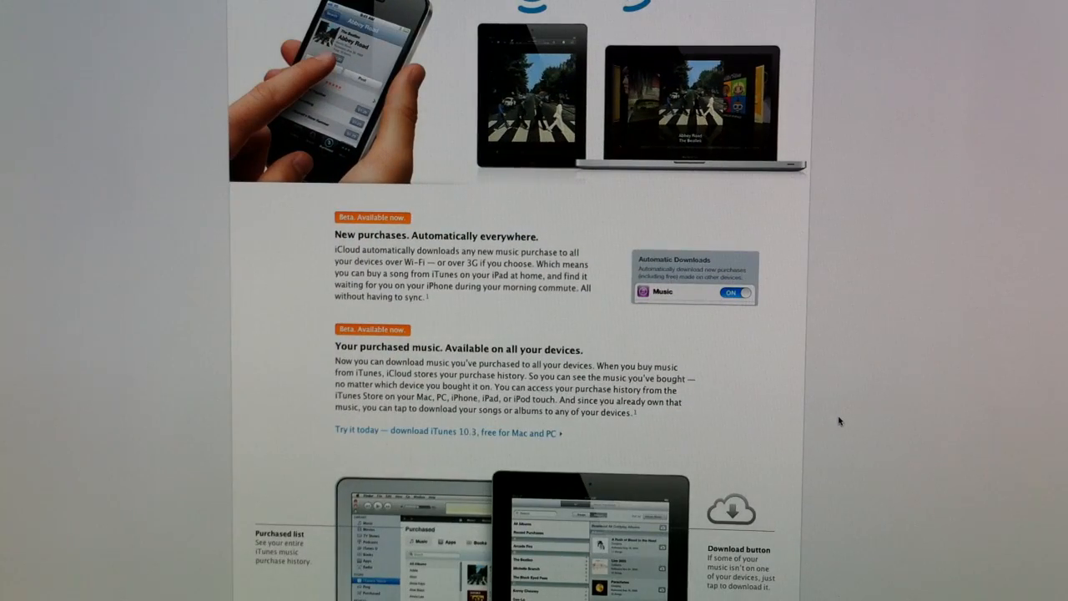
{"action": "scroll", "scroll_direction": "down", "scroll_amount": 3}
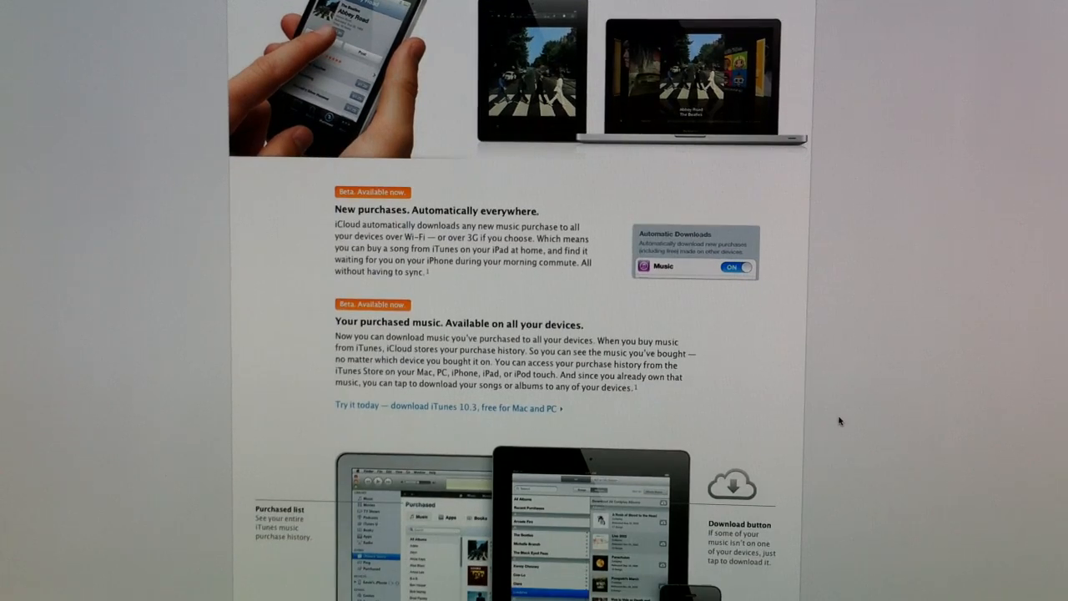
{"action": "scroll", "scroll_direction": "down", "scroll_amount": 3}
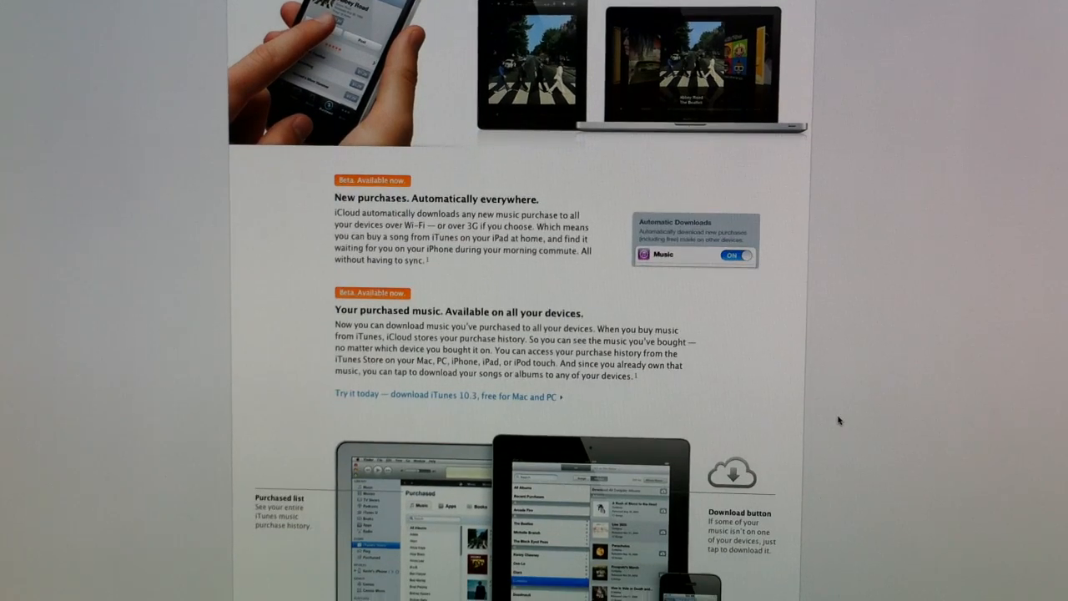
{"action": "scroll", "scroll_direction": "up", "scroll_amount": 3}
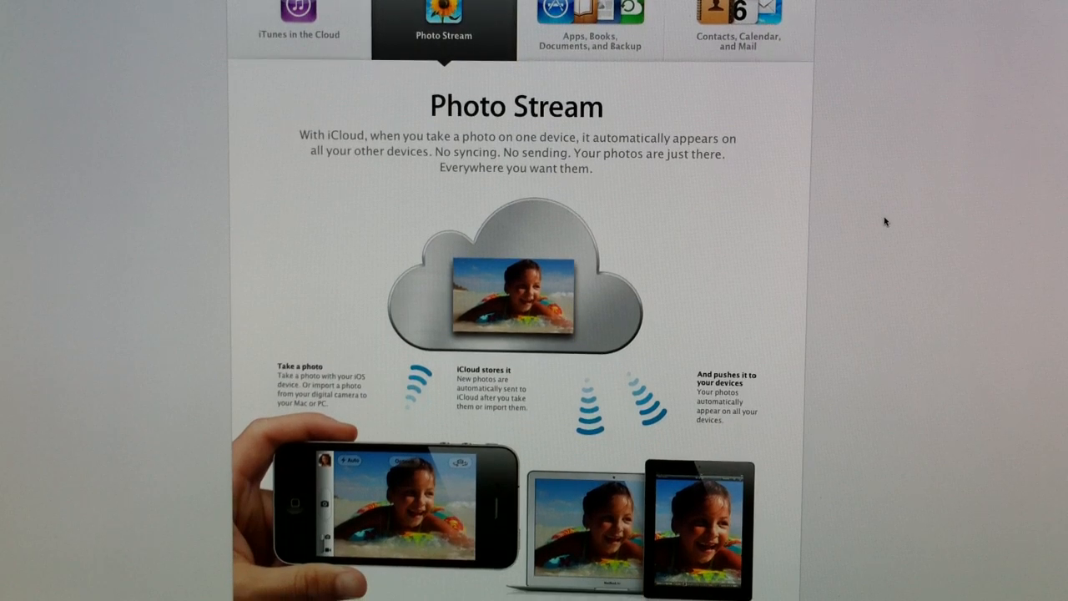
{"action": "scroll", "scroll_direction": "down", "scroll_amount": 3}
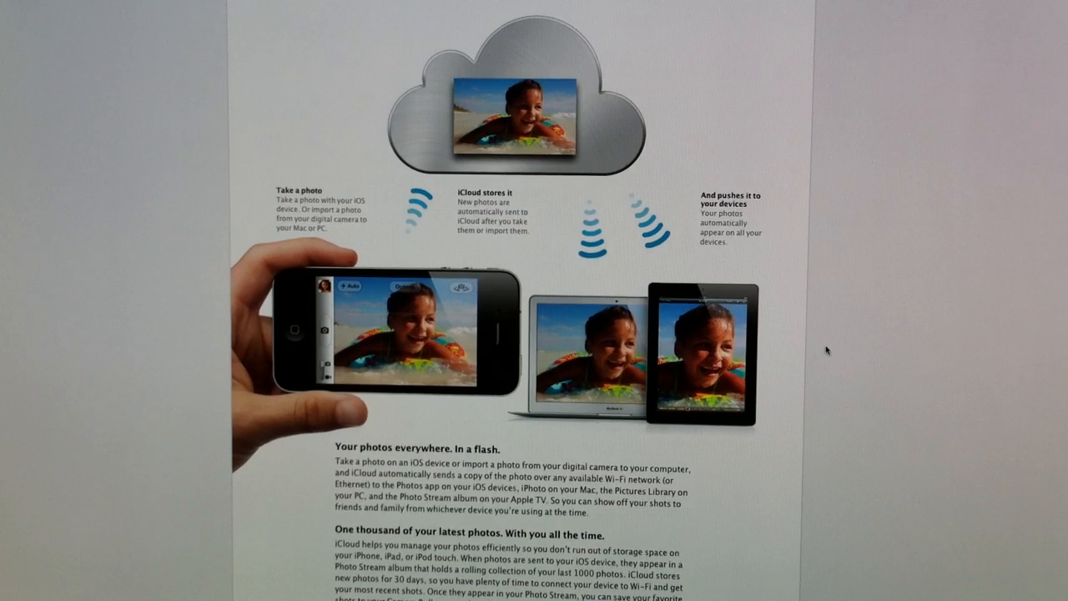
{"action": "scroll", "scroll_direction": "down", "scroll_amount": 3}
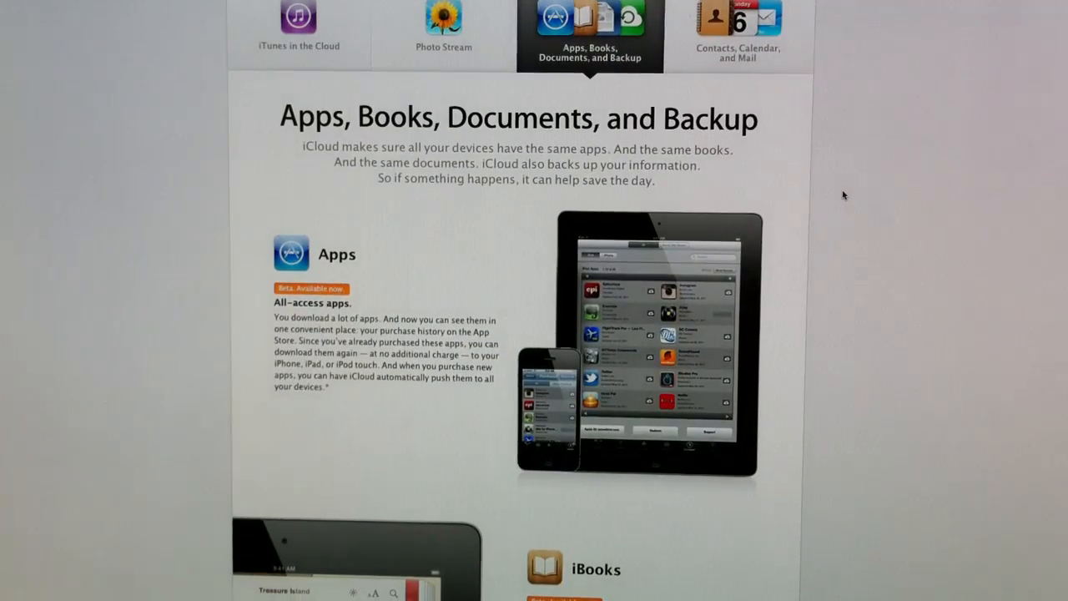
{"action": "scroll", "scroll_direction": "down", "scroll_amount": 3}
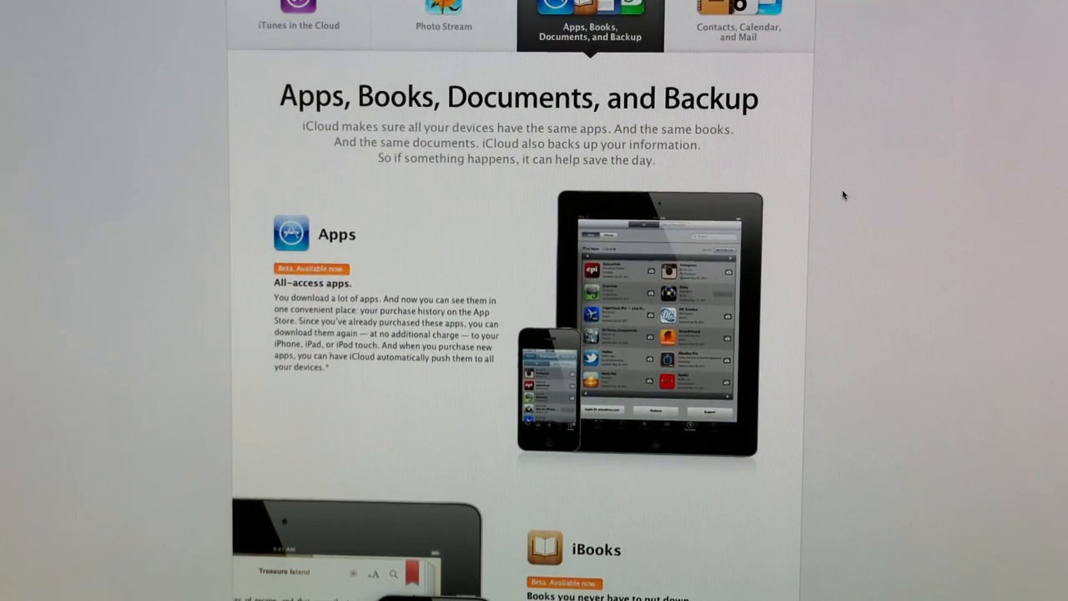
{"action": "scroll", "scroll_direction": "down", "scroll_amount": 3}
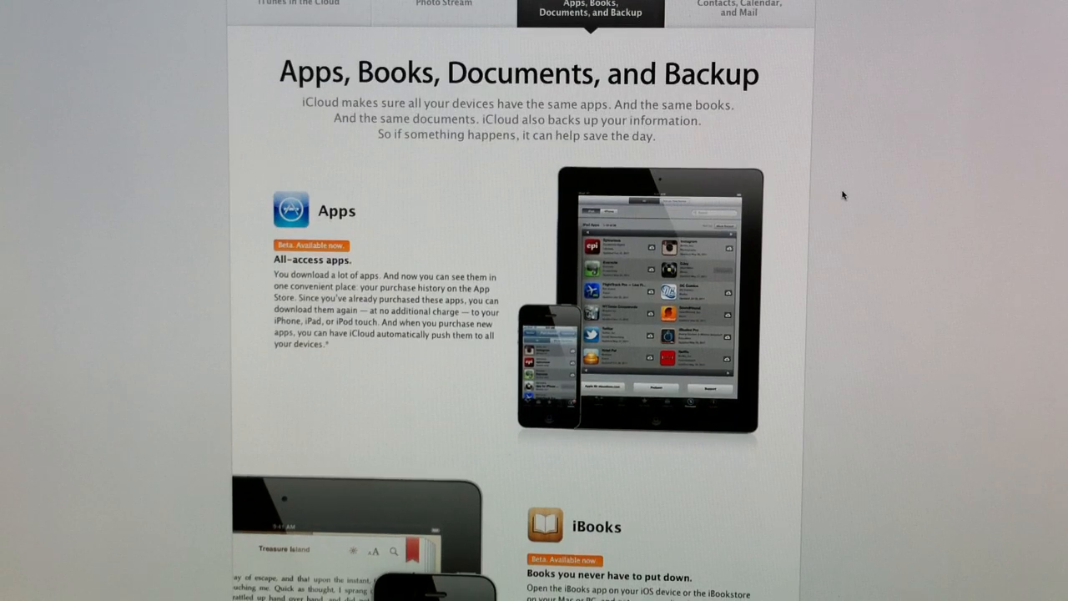
{"action": "scroll", "scroll_direction": "down", "scroll_amount": 3}
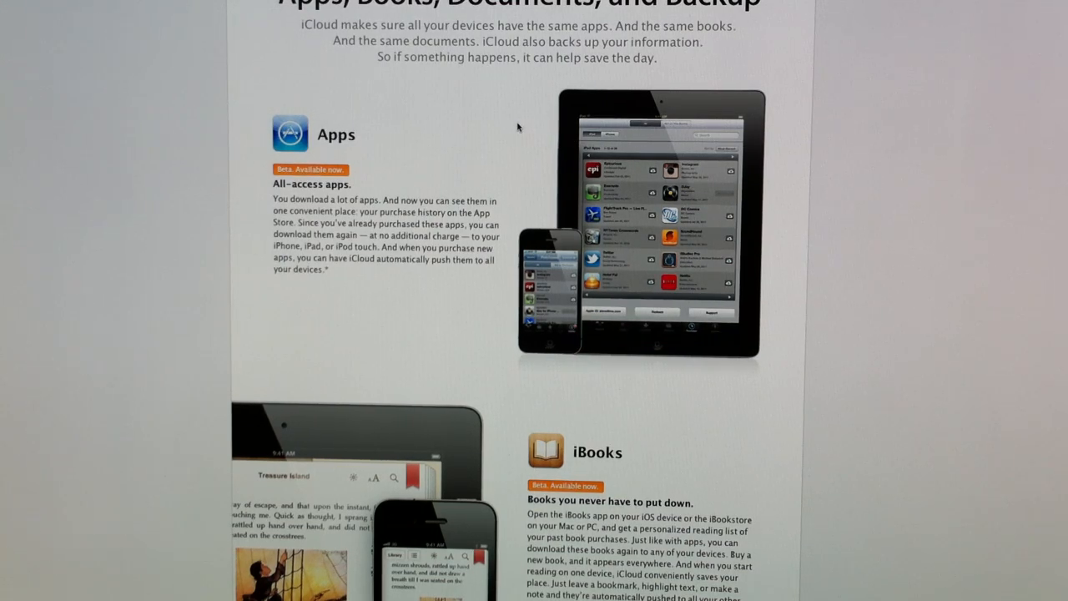
{"action": "scroll", "scroll_direction": "down", "scroll_amount": 3}
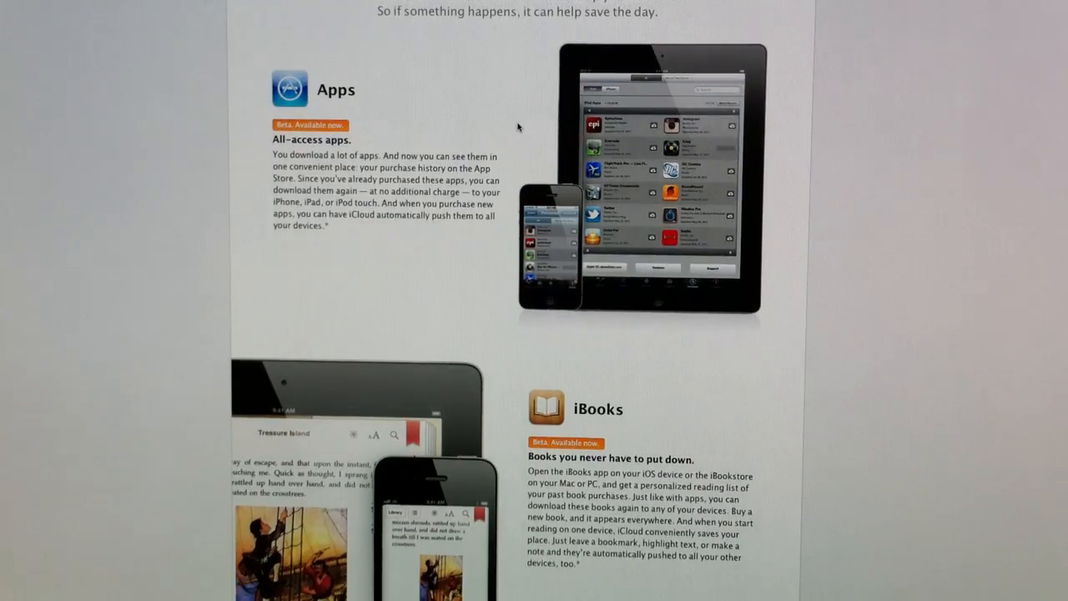
{"action": "scroll", "scroll_direction": "down", "scroll_amount": 3}
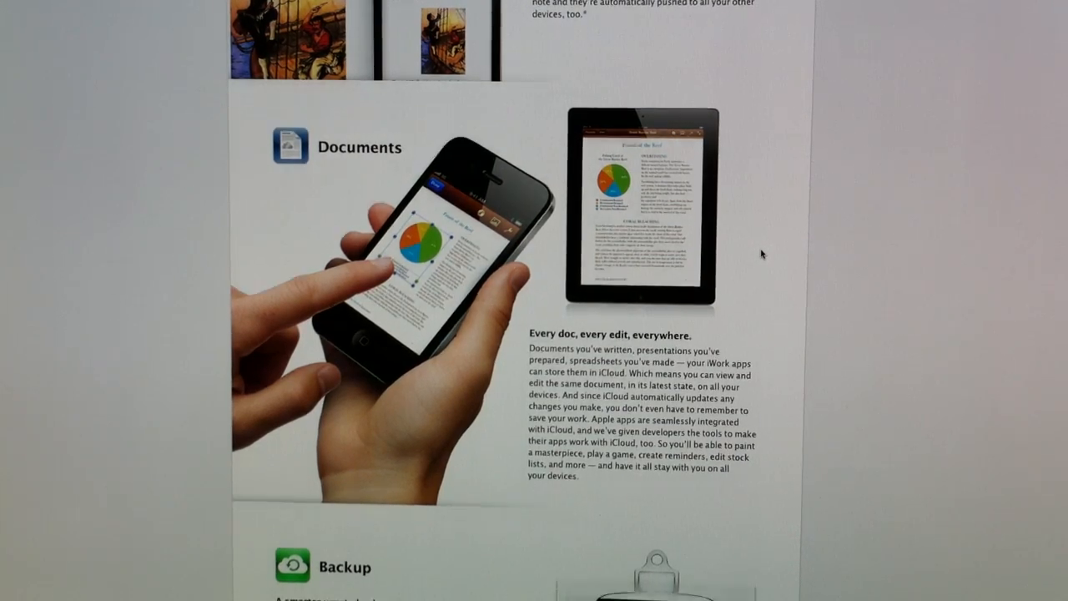
{"action": "scroll", "scroll_direction": "down", "scroll_amount": 3}
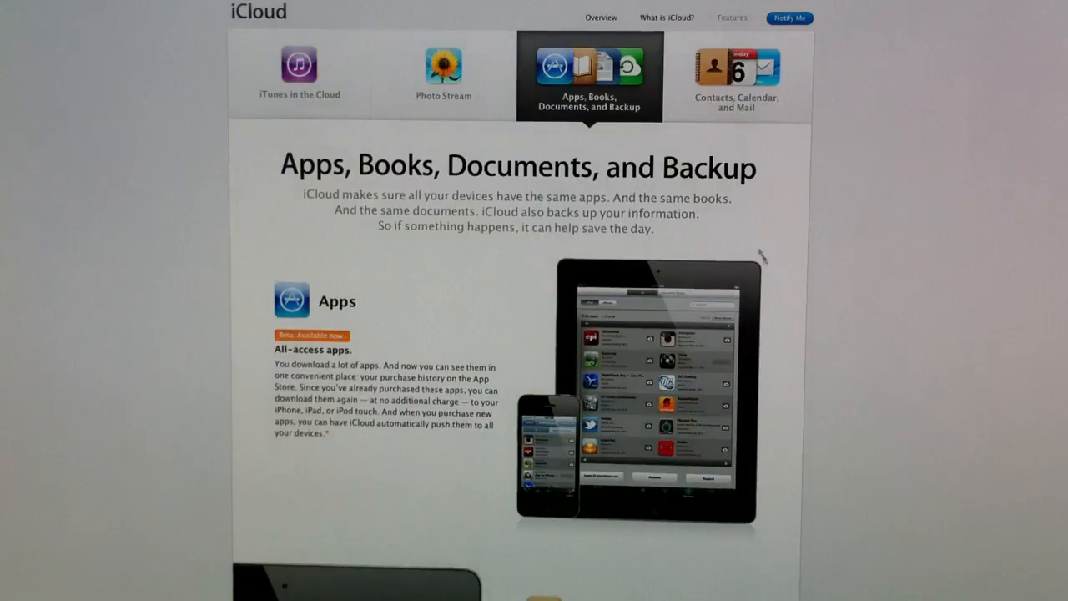
Scroll through the Contacts, Calendar, and Mail tab, then switch back to iTunes in the Cloud
{"action": "left_click", "coordinate": [736, 62]}
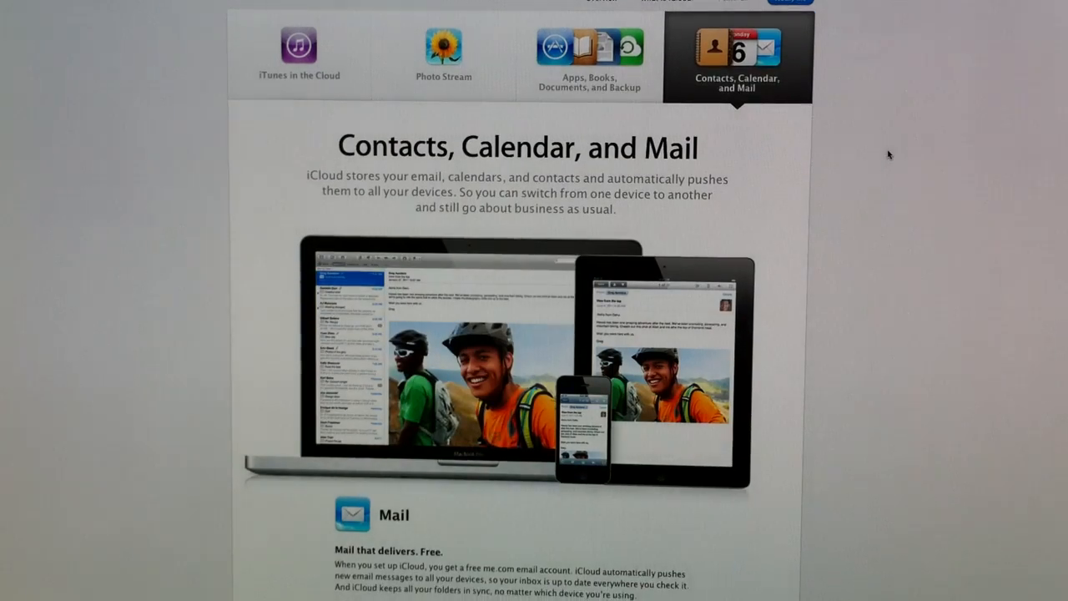
{"action": "scroll", "scroll_direction": "down", "scroll_amount": 3}
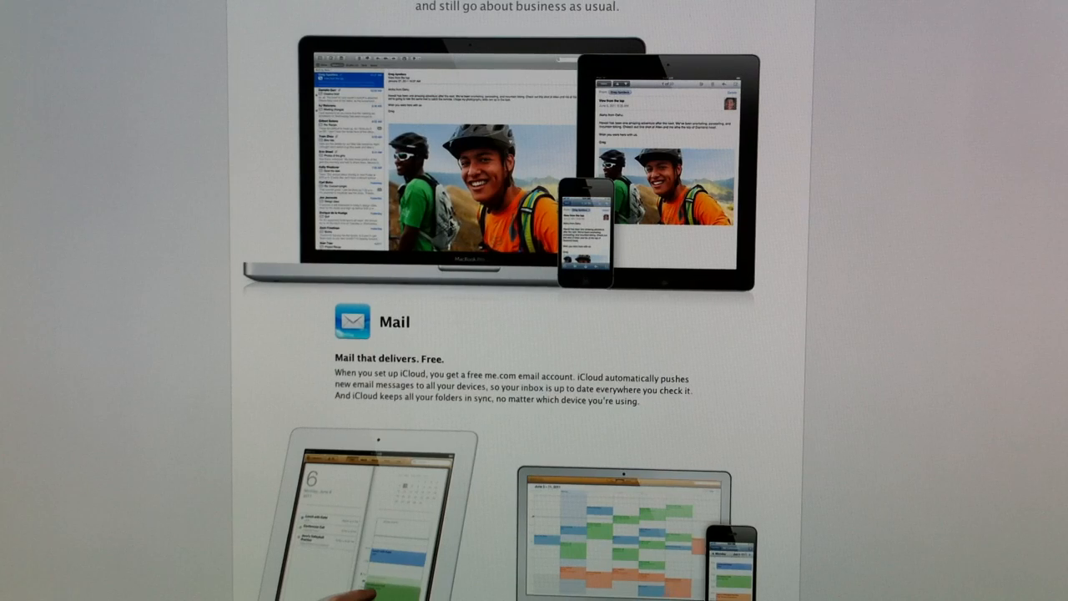
{"action": "scroll", "scroll_direction": "down", "scroll_amount": 3}
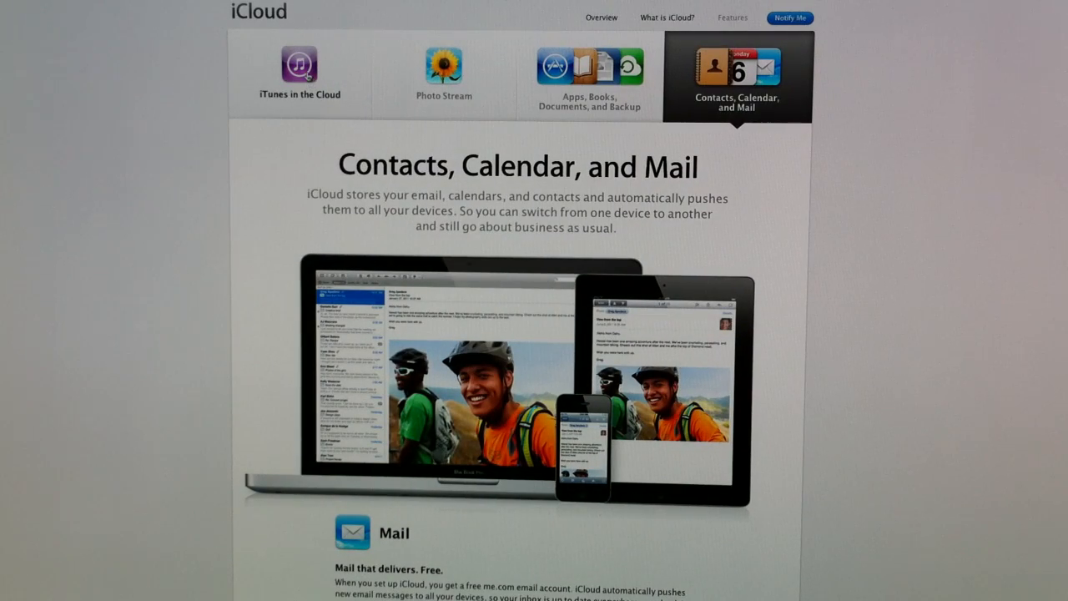
{"action": "left_click", "coordinate": [301, 66]}
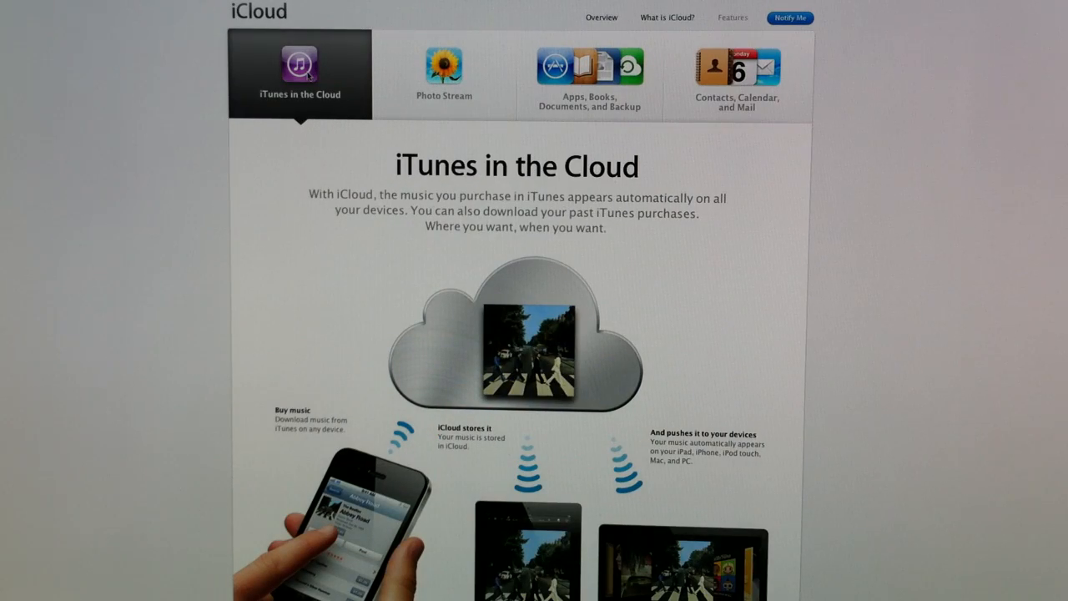